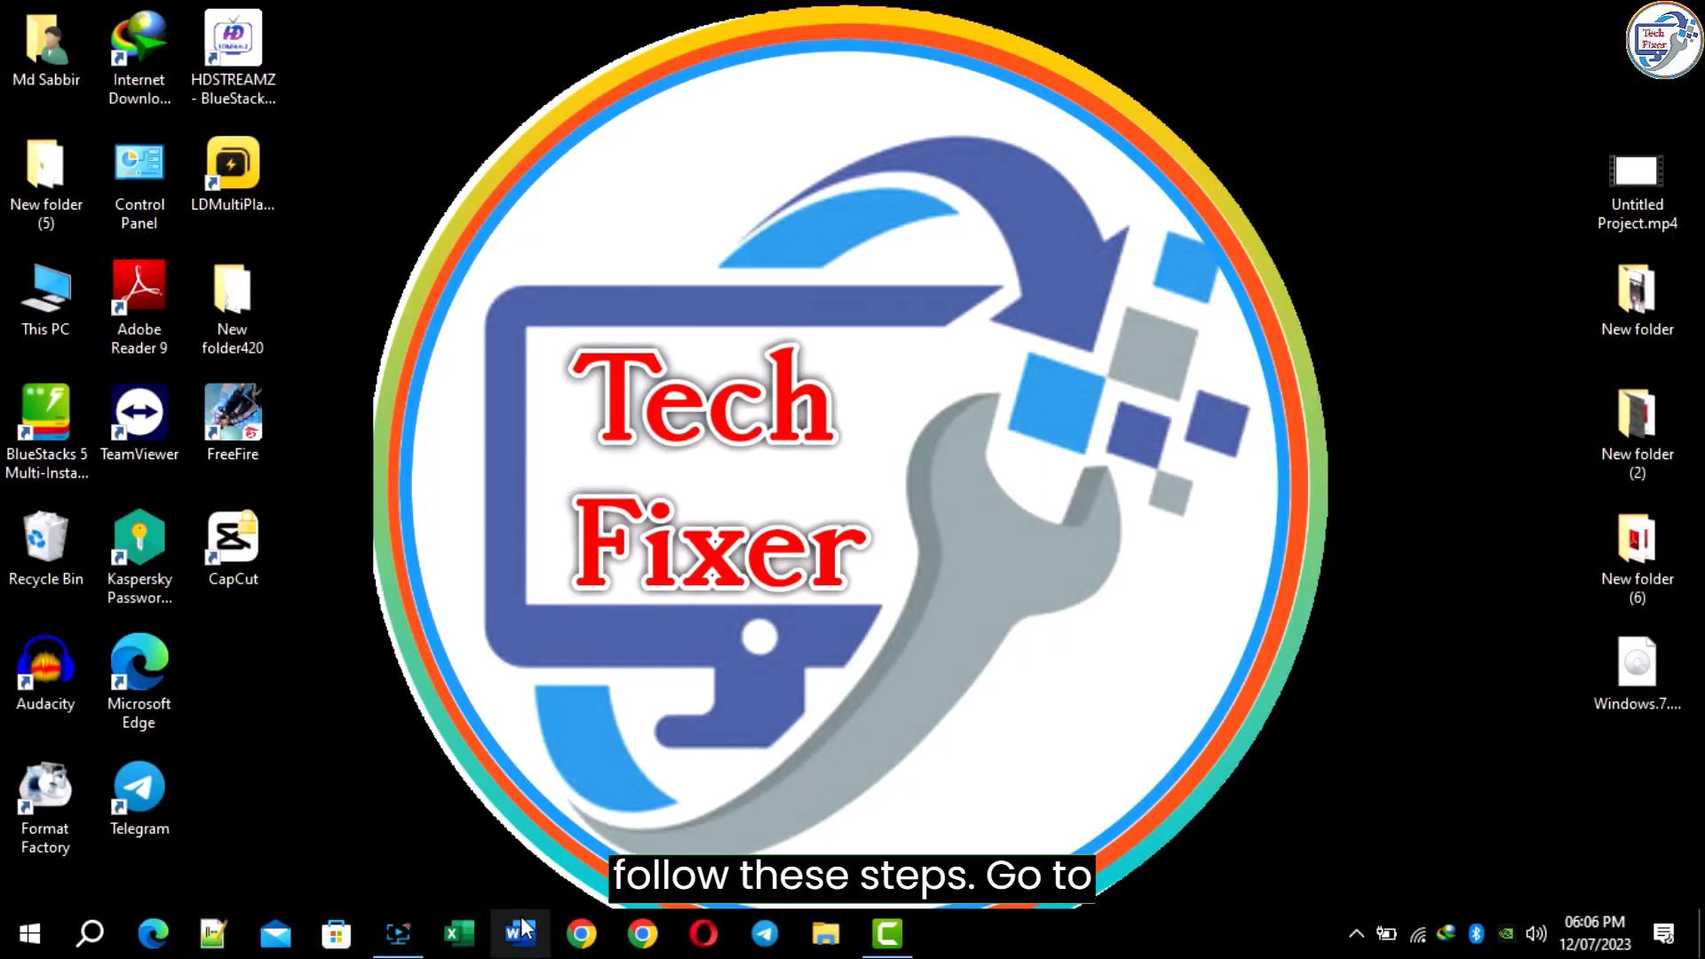
- Launch Microsoft Store from the taskbar and browse its Home page of featured apps
click(336, 933)
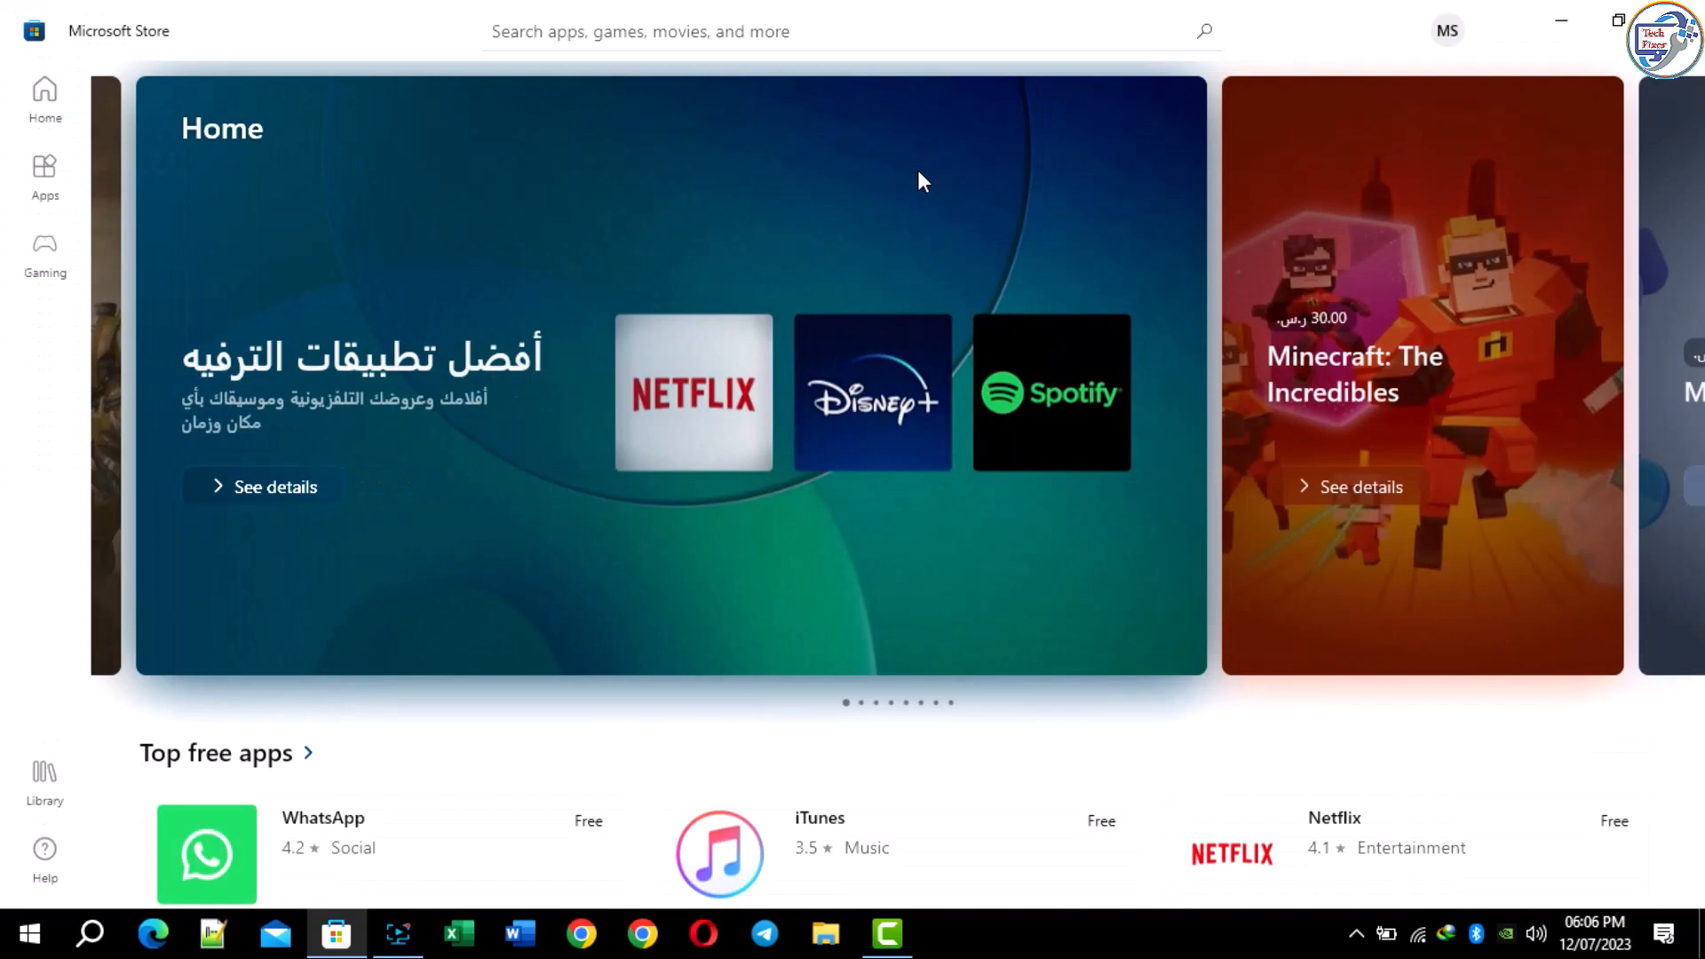
scroll(down, 3)
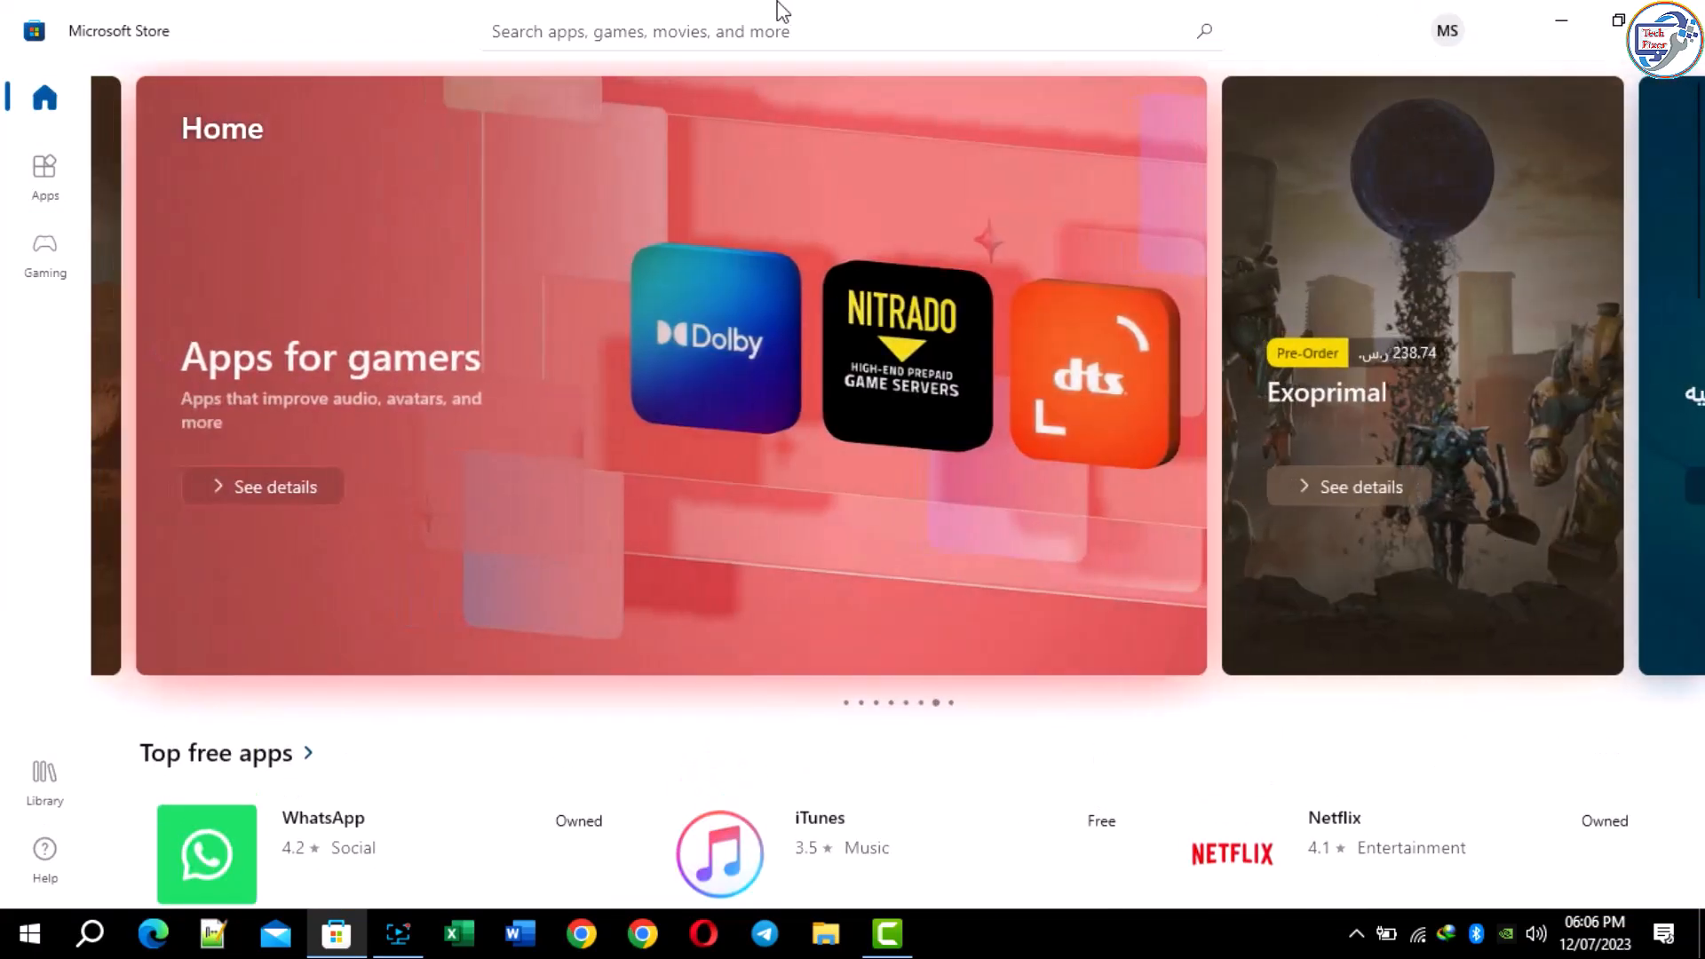
- Search the Store for "hp smart" so HP Smart tops the results
text(hp)
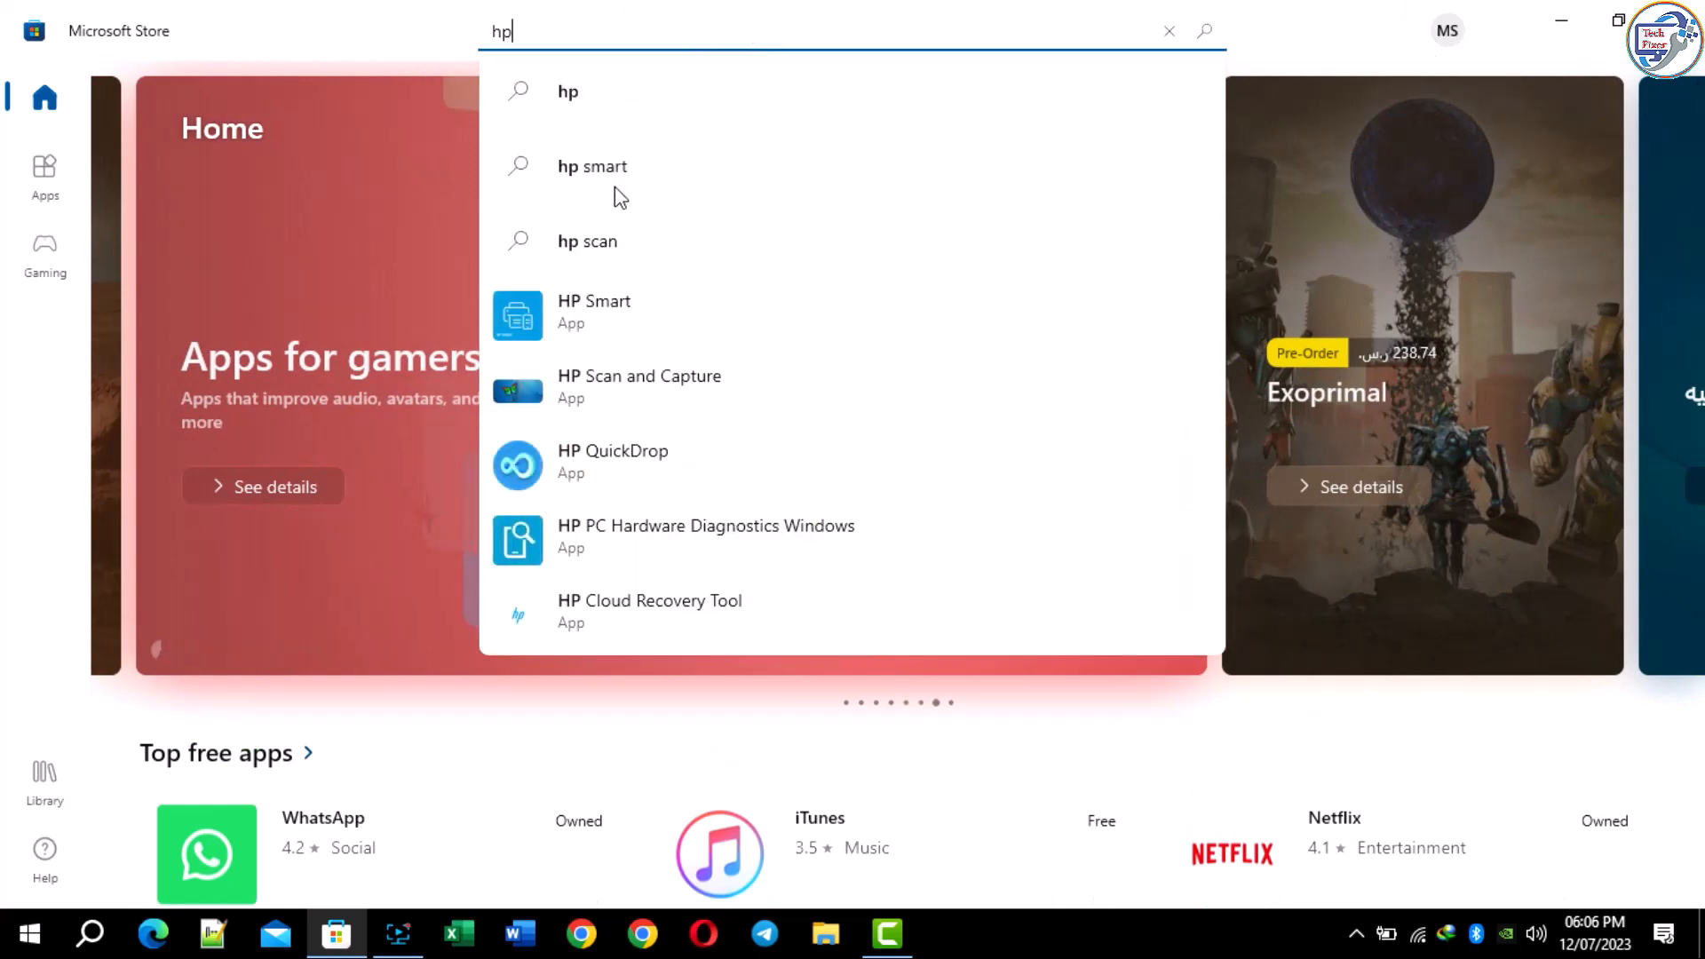
click(593, 167)
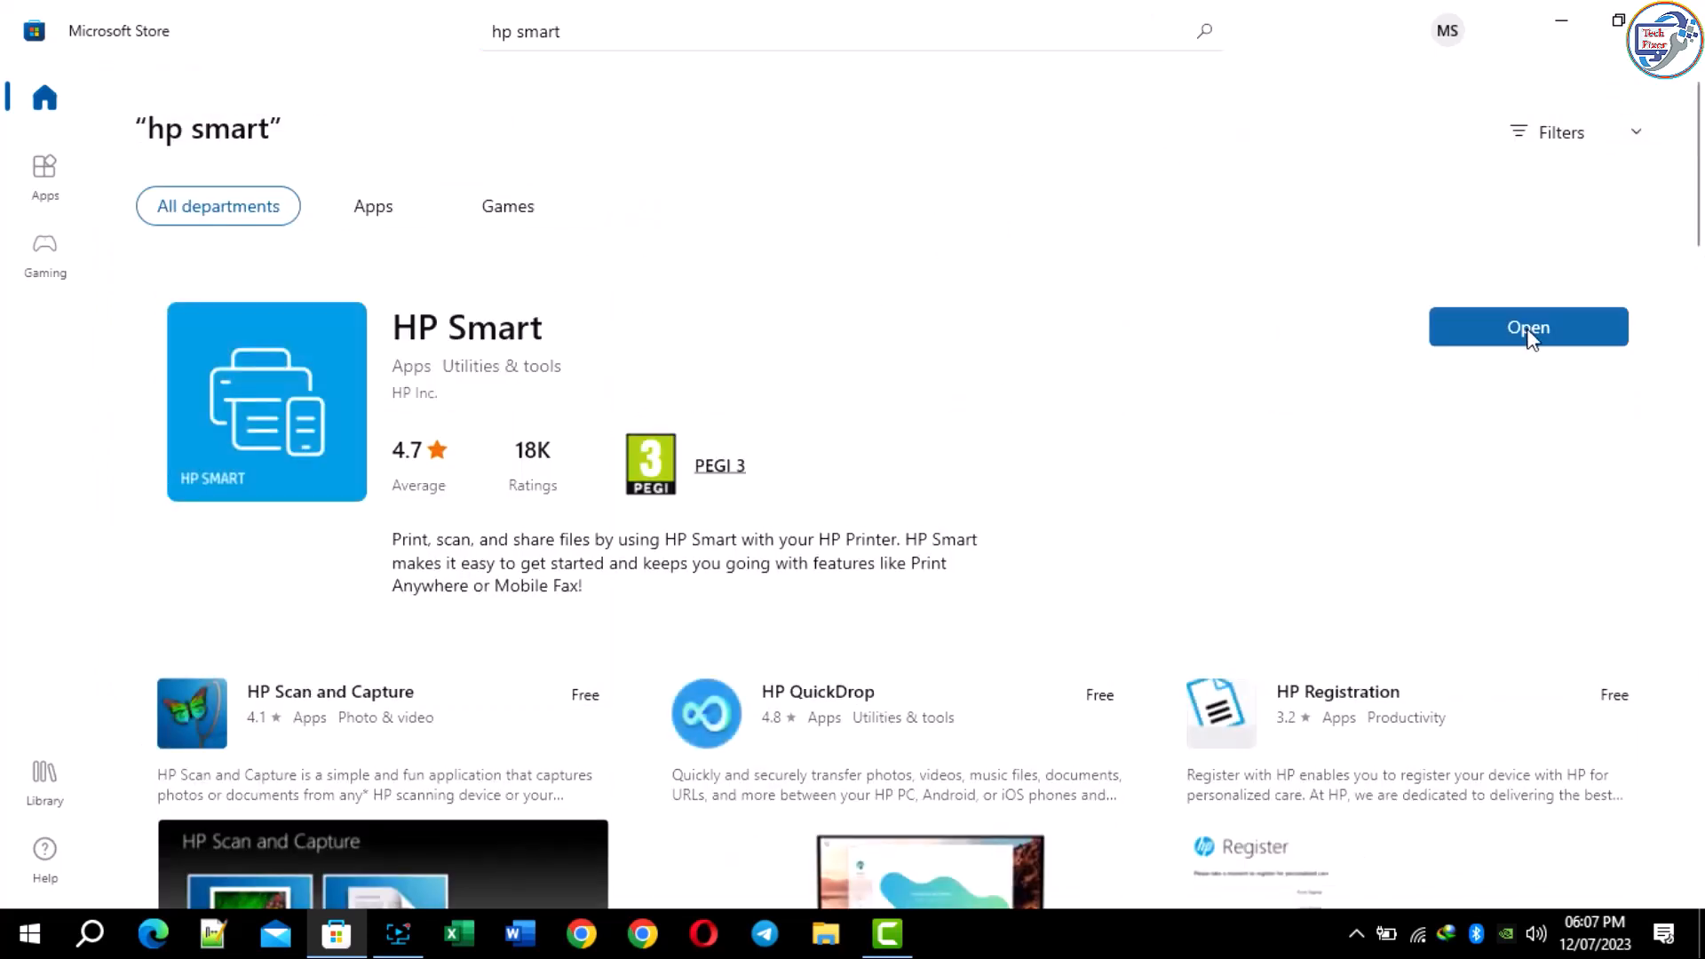
mouse_move(1468, 336)
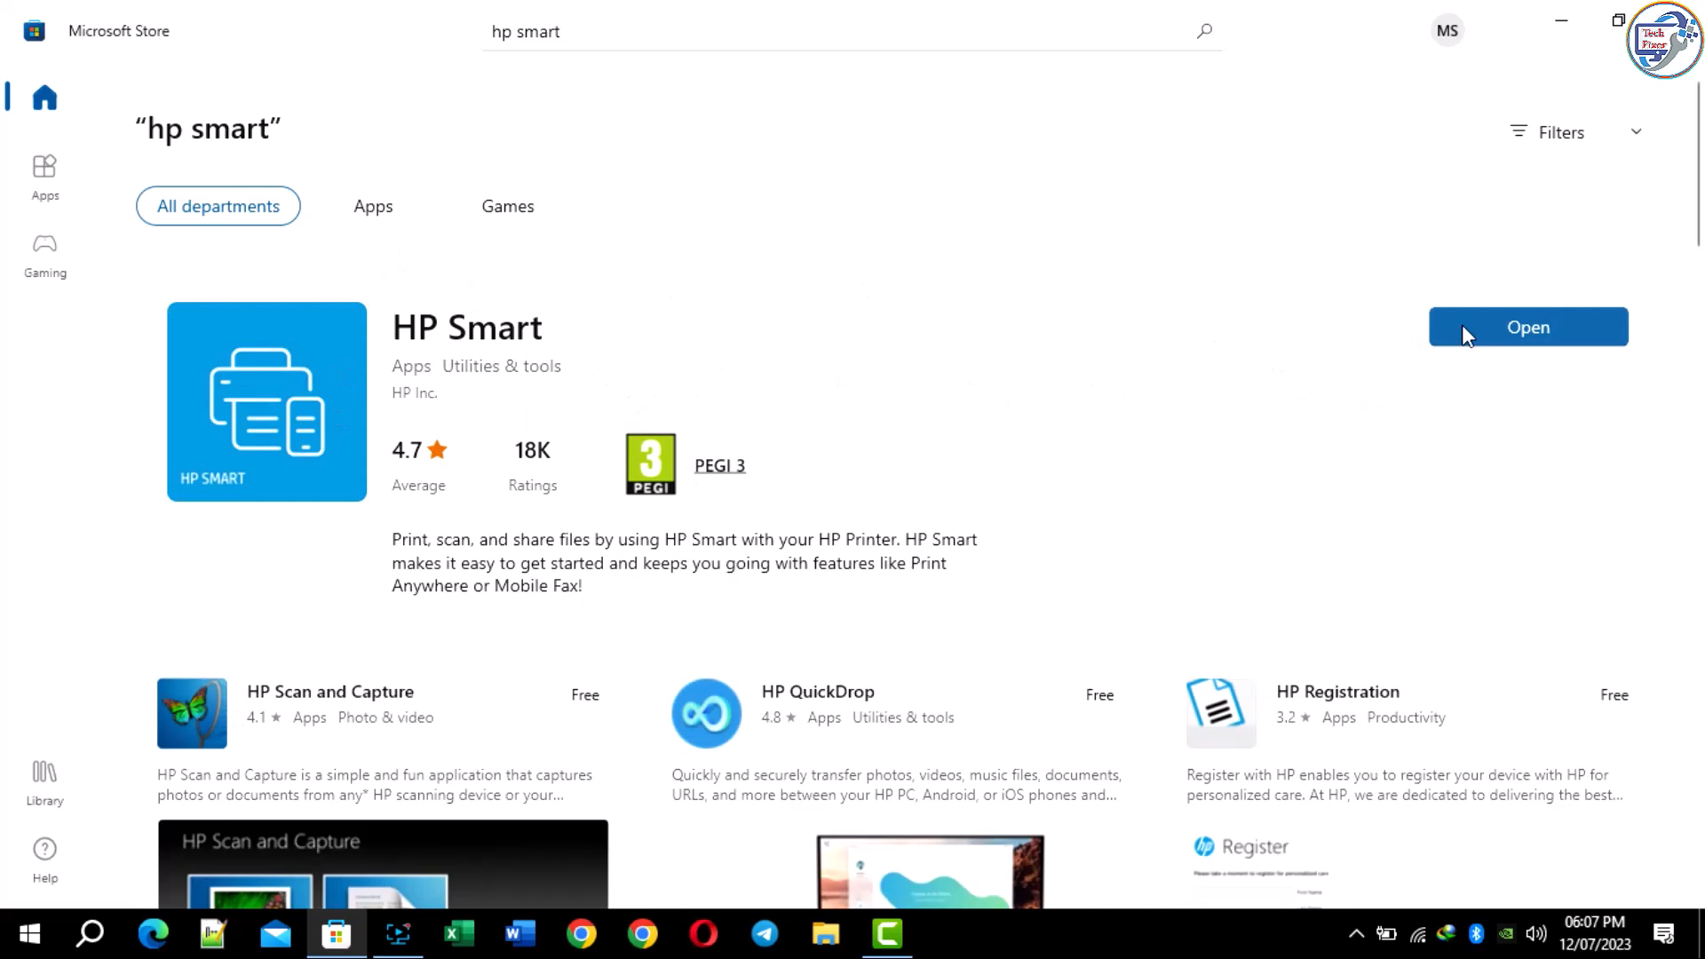
- Launch HP Smart and start Add Printer to list available printers
click(1527, 327)
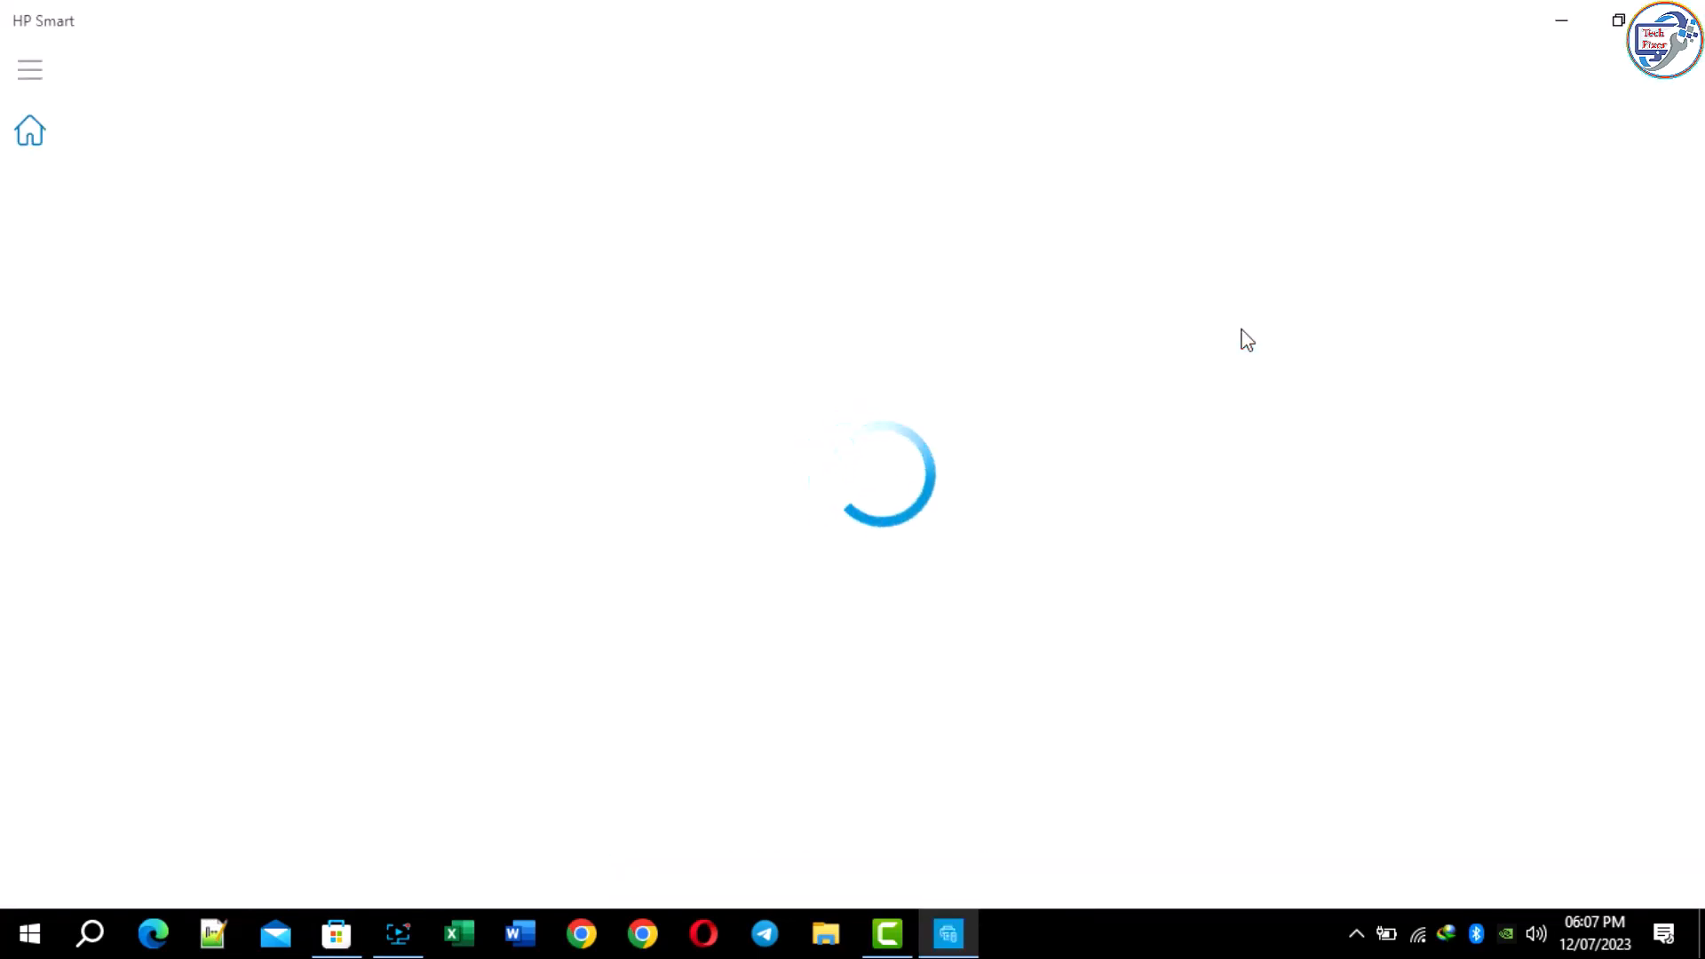
mouse_move(787, 172)
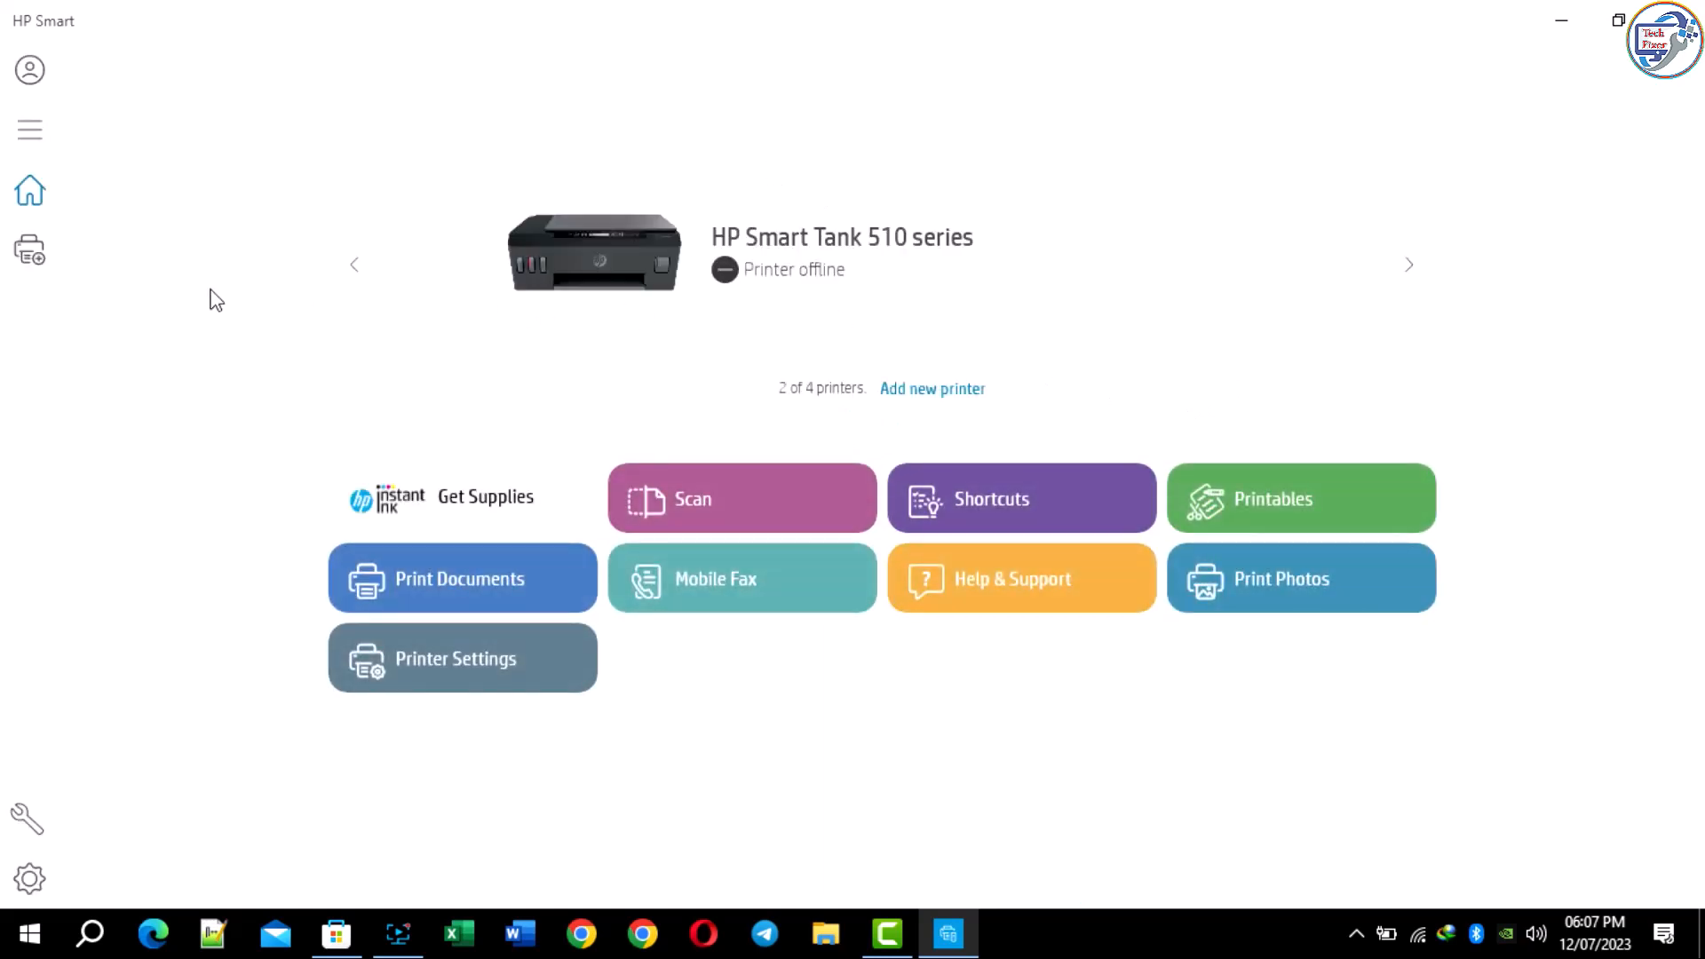
click(30, 248)
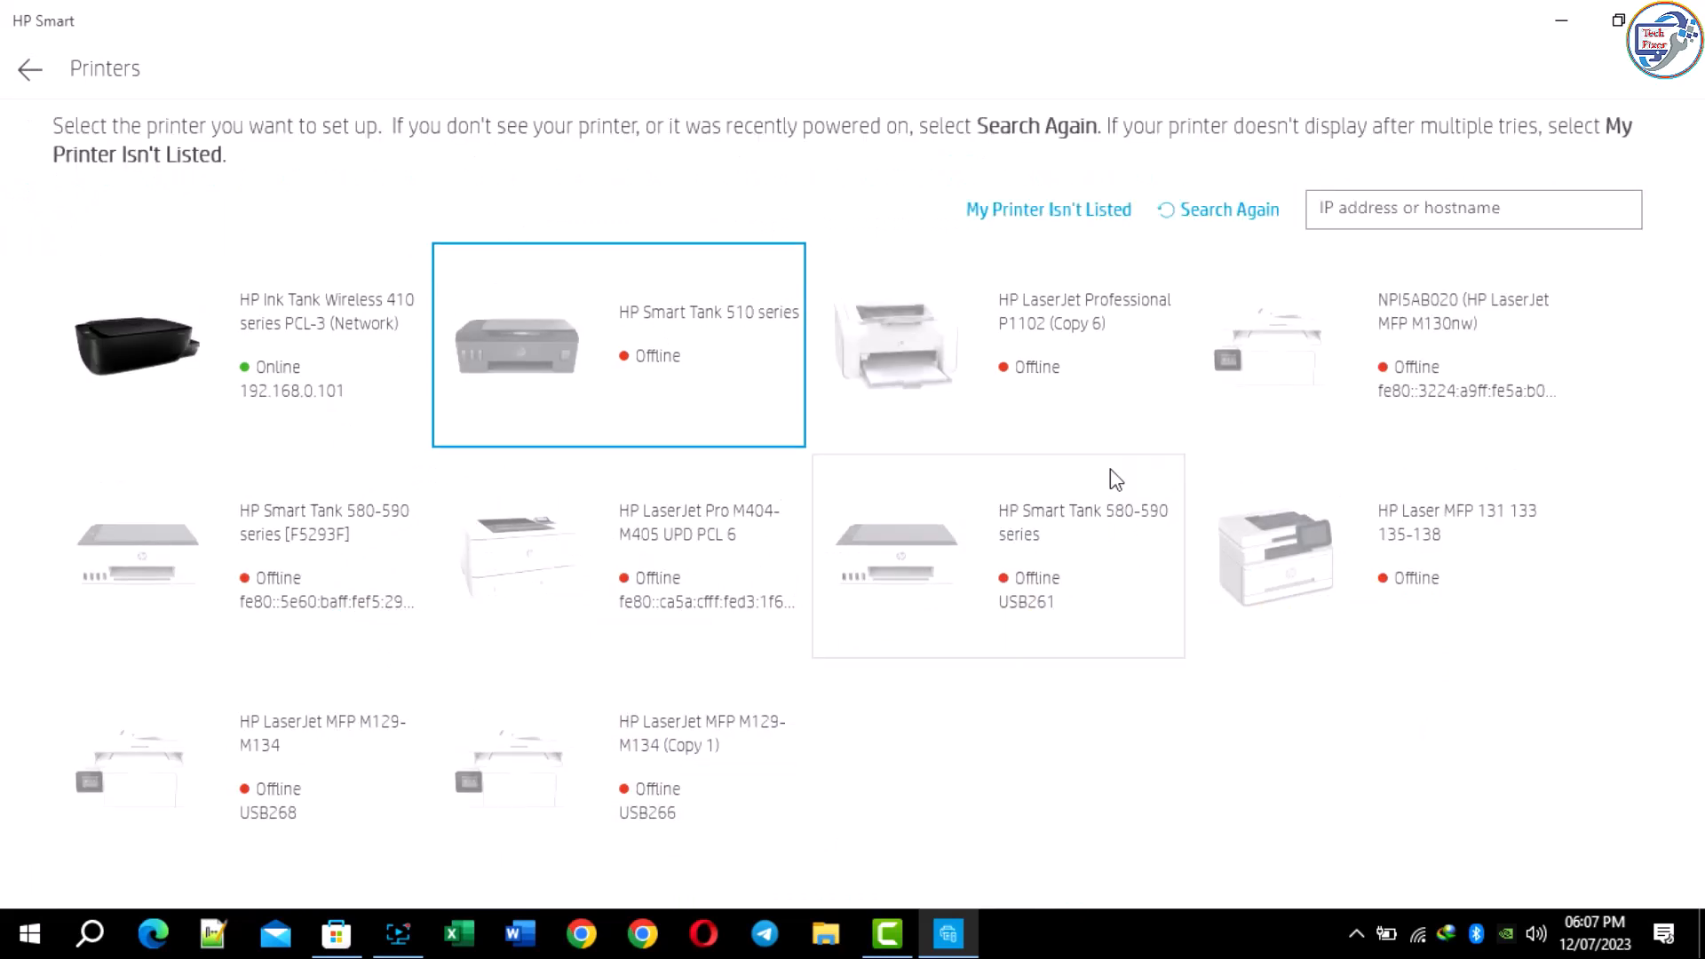
- Choose a printer from the list and advance setup to the Printer updates page
click(1227, 210)
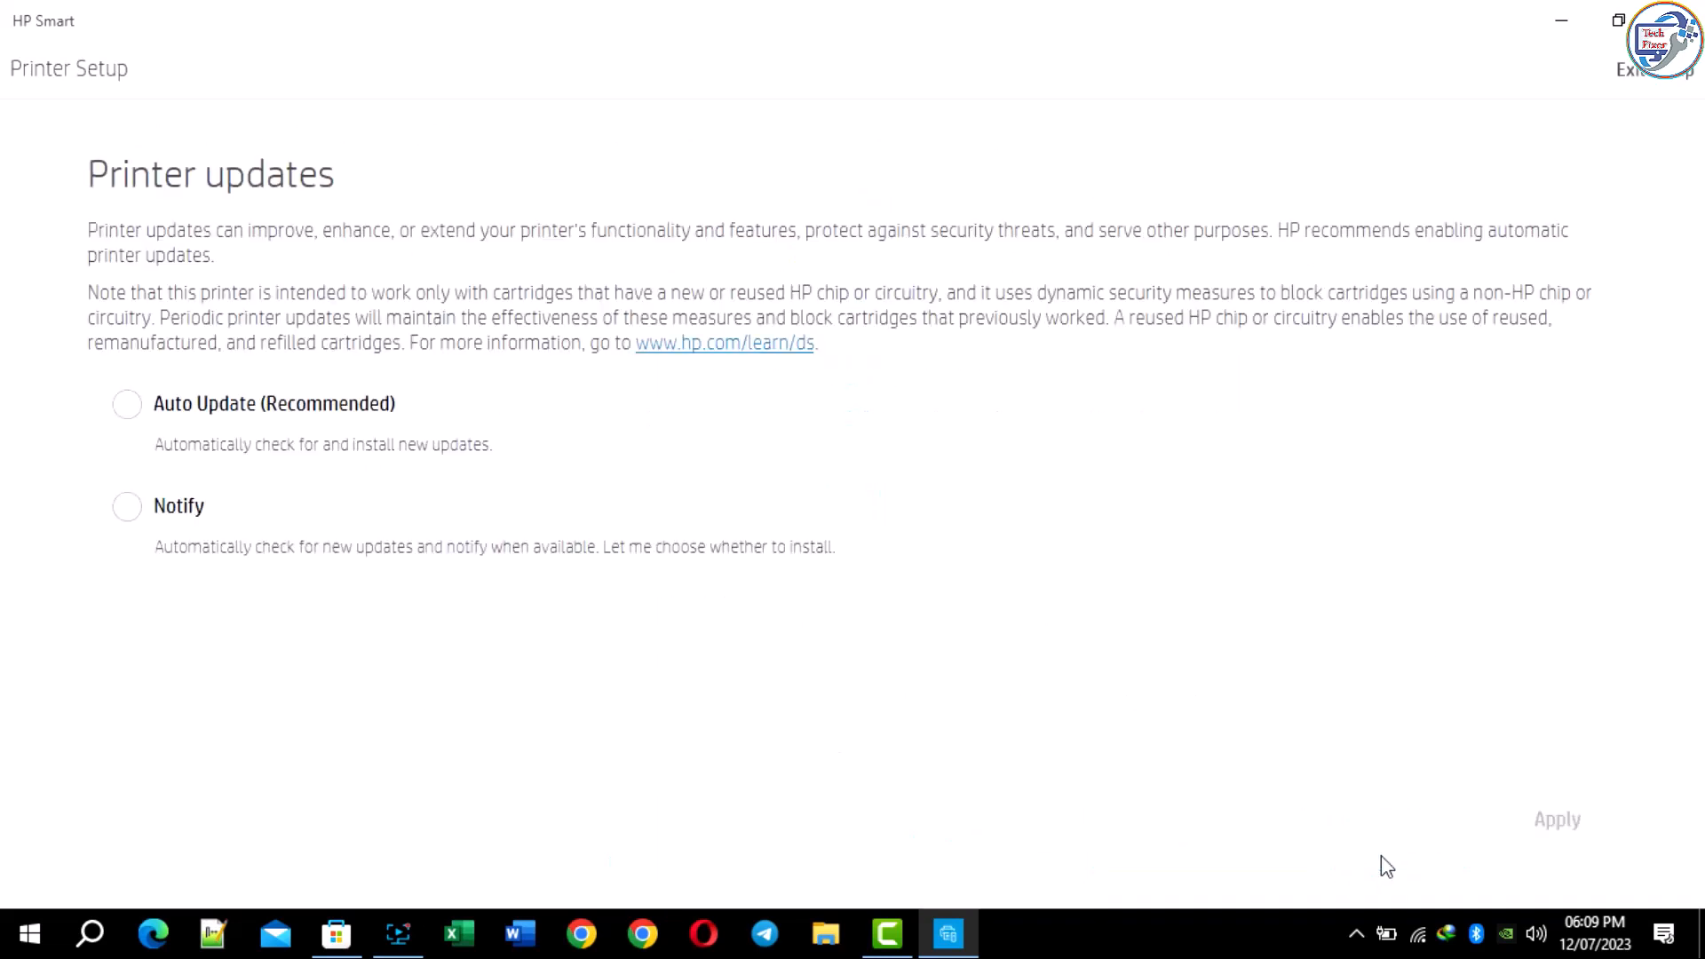
mouse_move(149, 452)
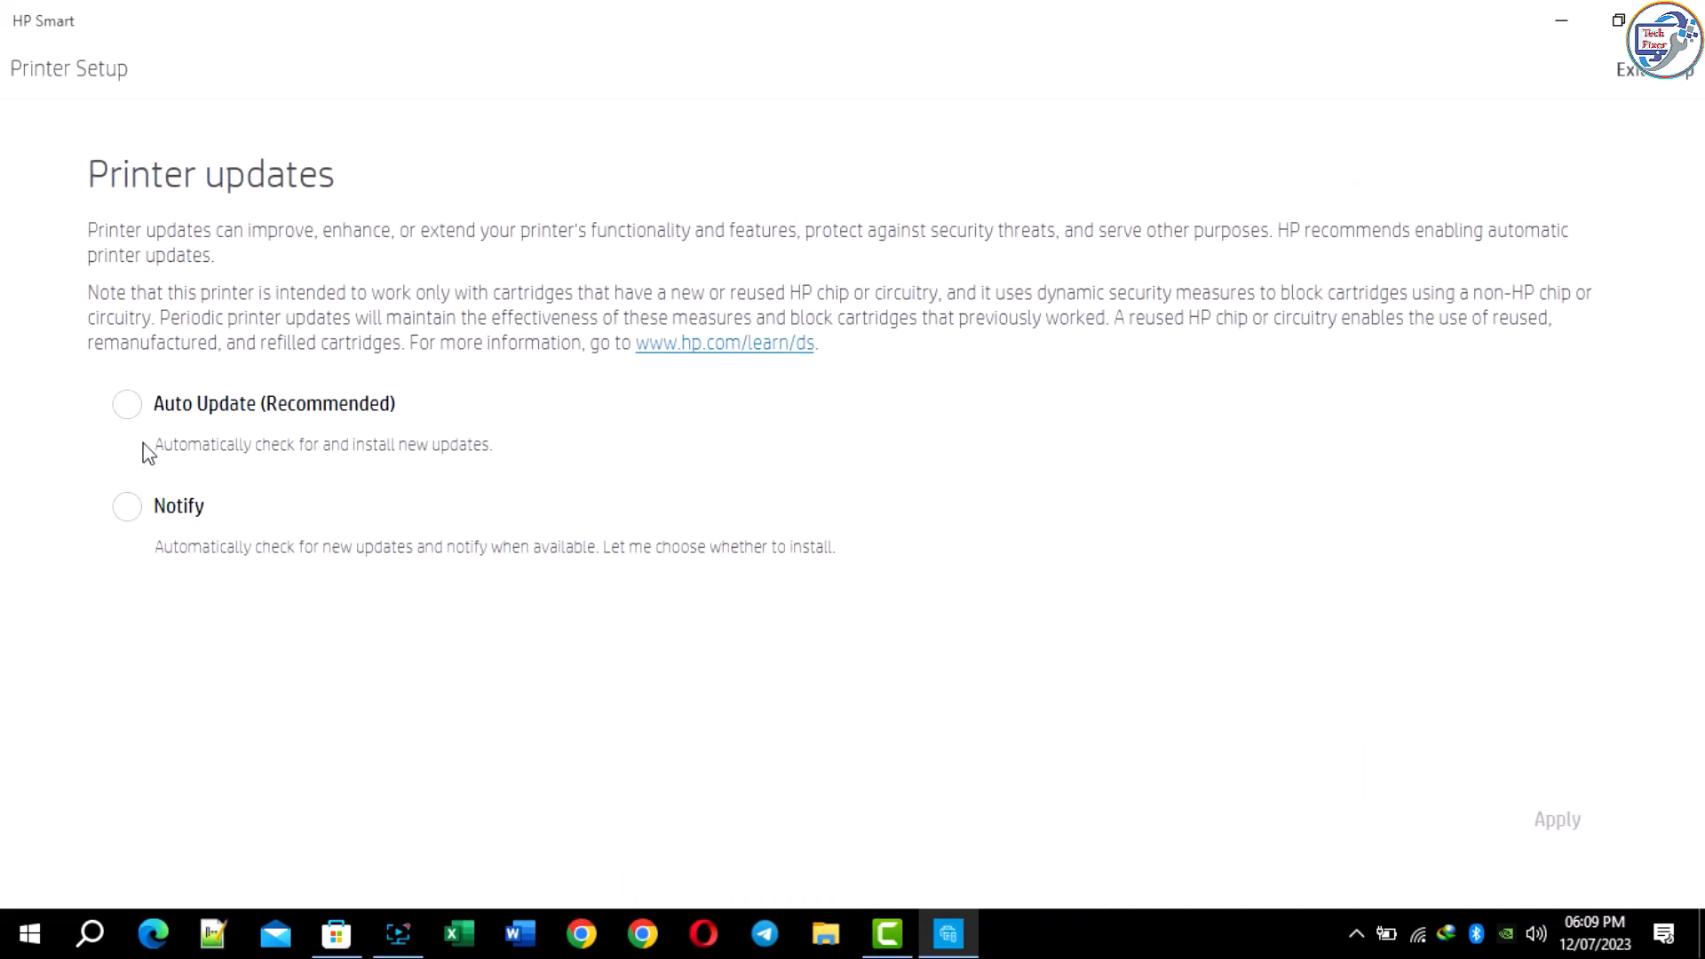
- Choose Notify for printer updates, finish setup, and skip the test page
click(126, 506)
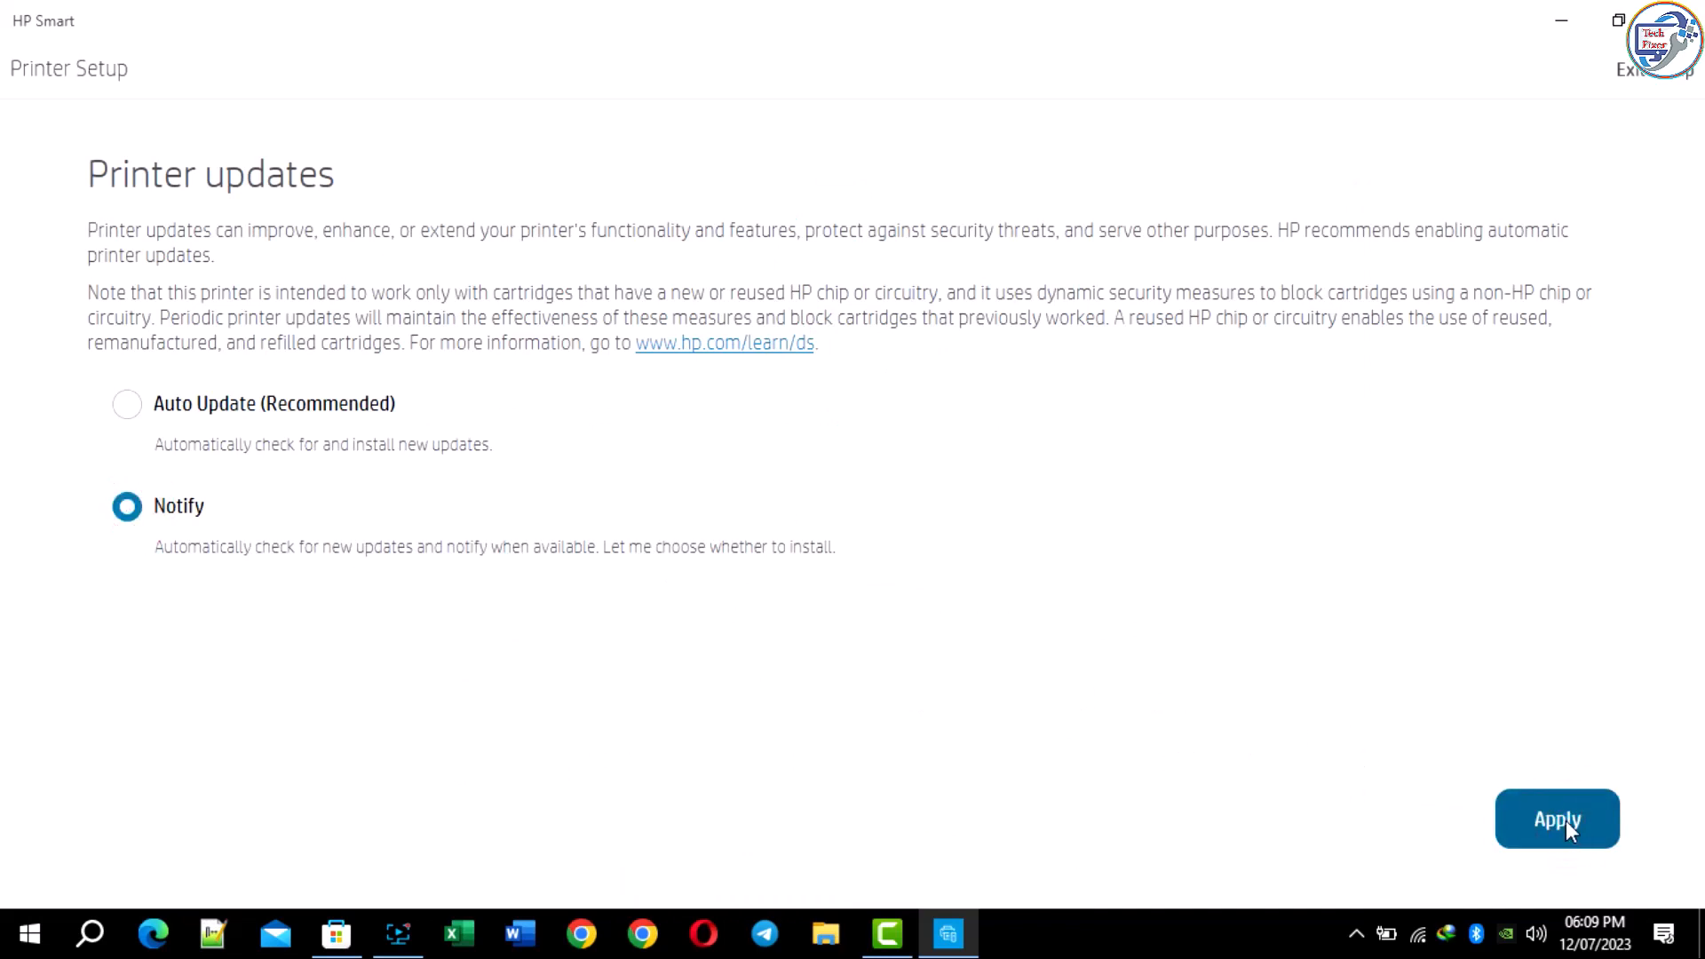
click(1556, 818)
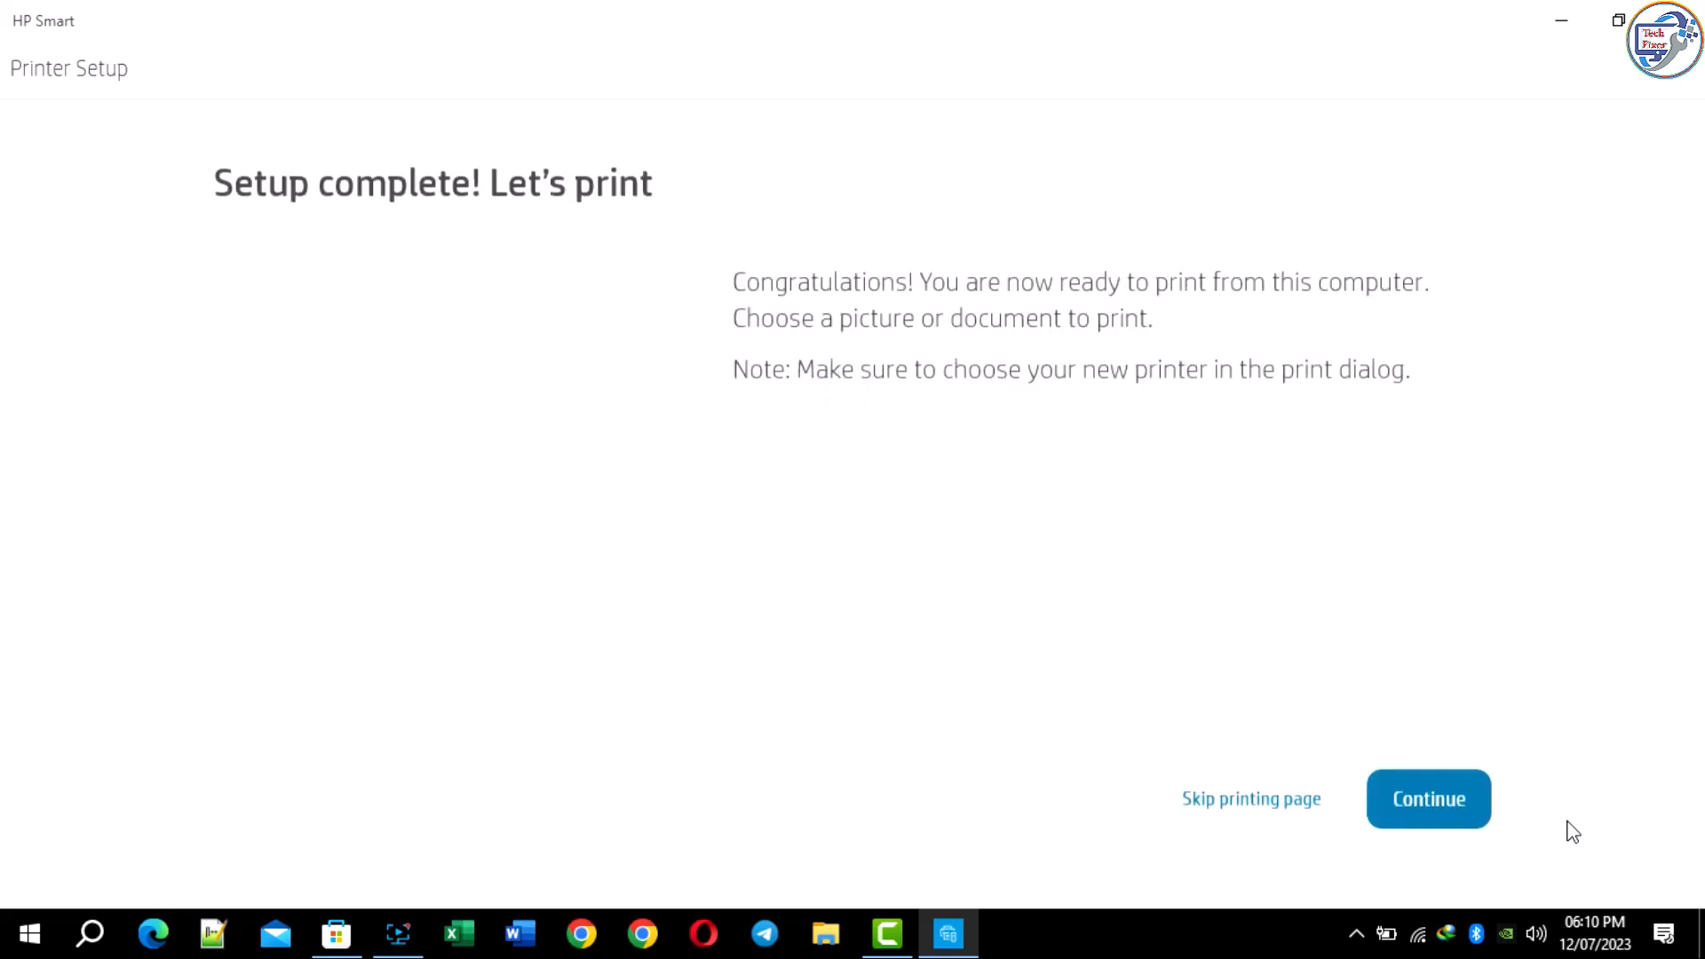
click(1428, 797)
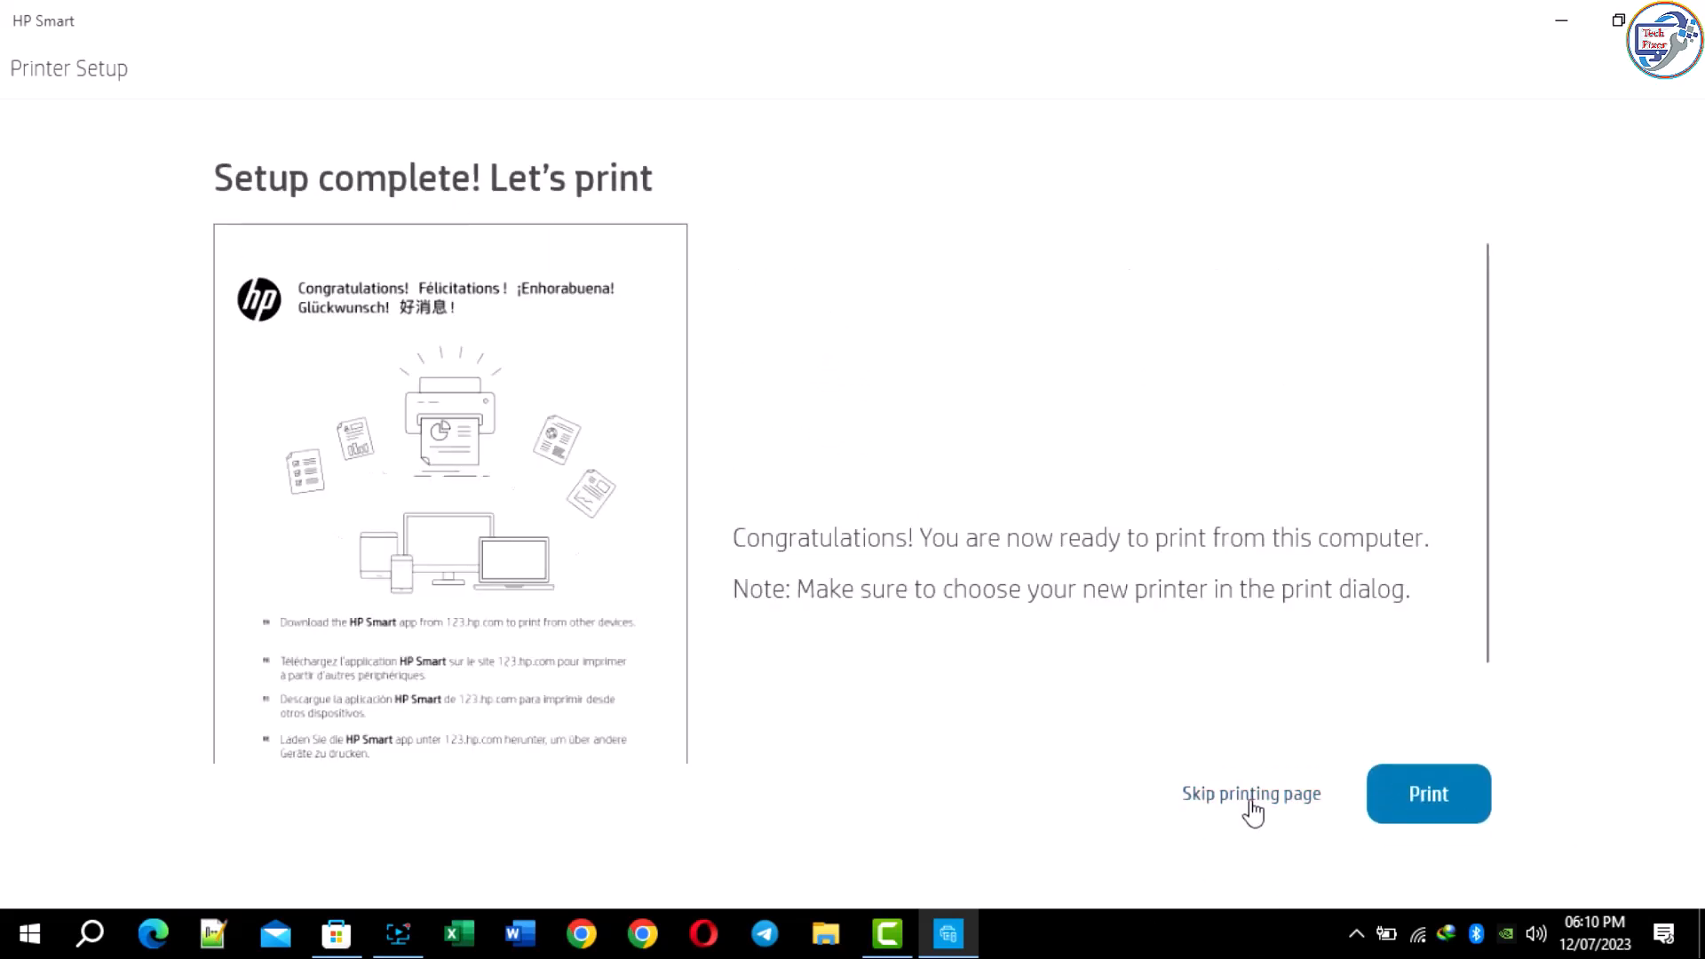
click(1250, 794)
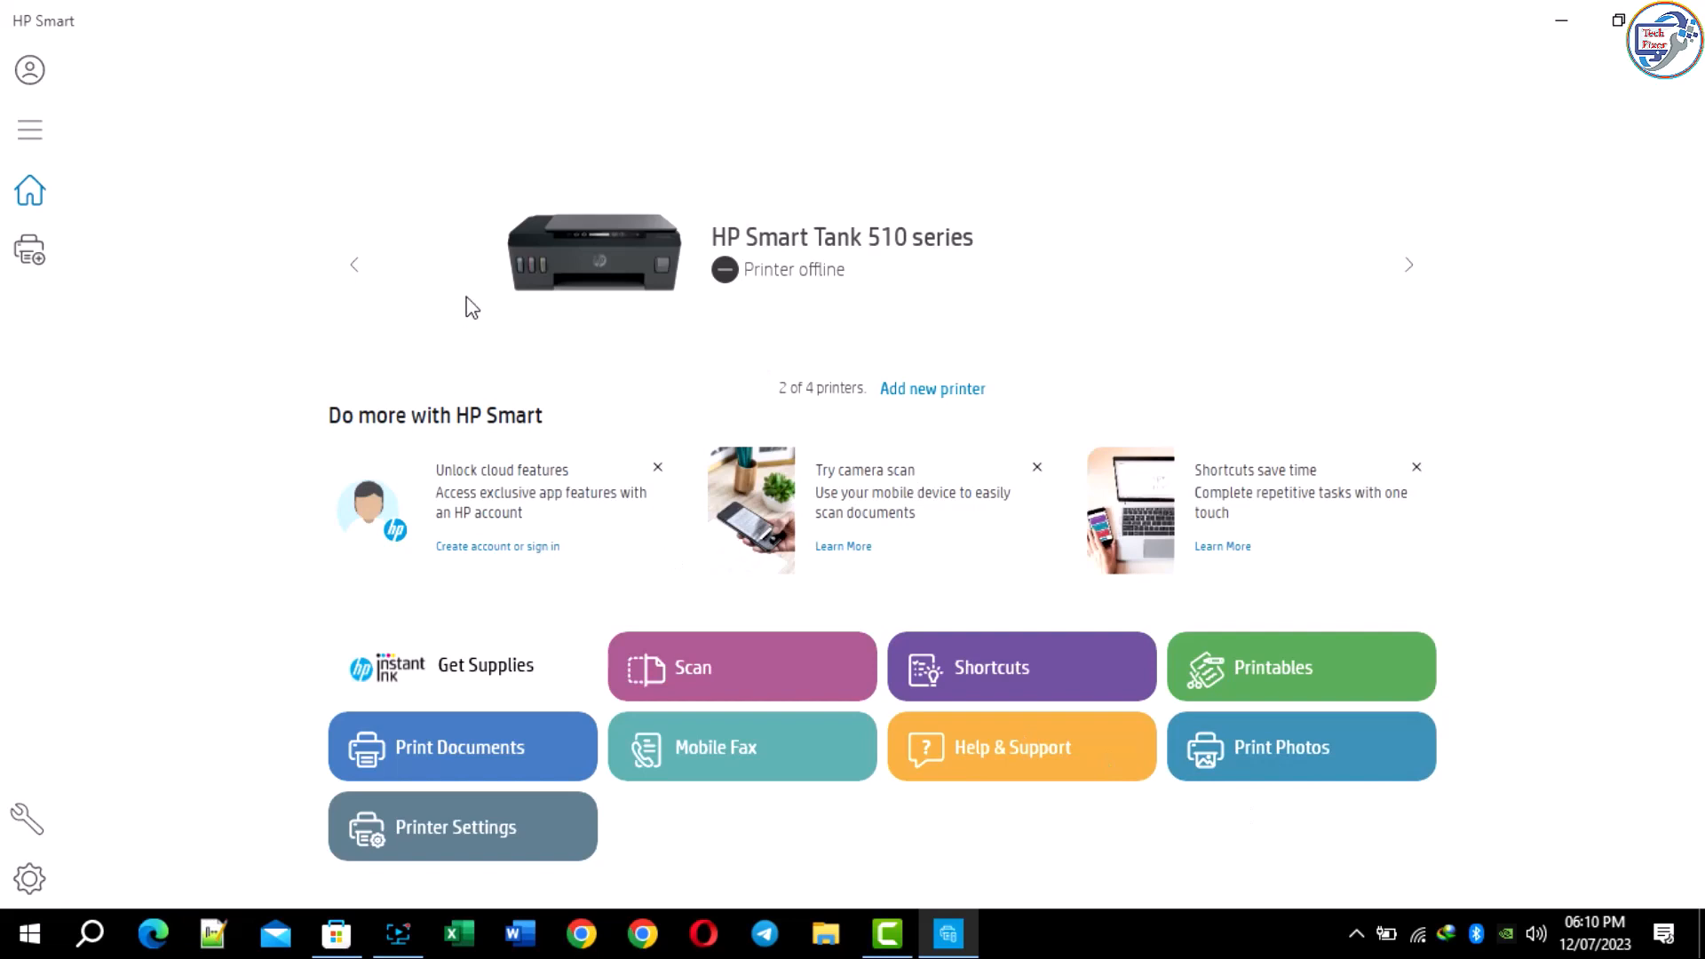
- Step through the printer carousel to the HP LaserJet MFP M130a's page
click(355, 264)
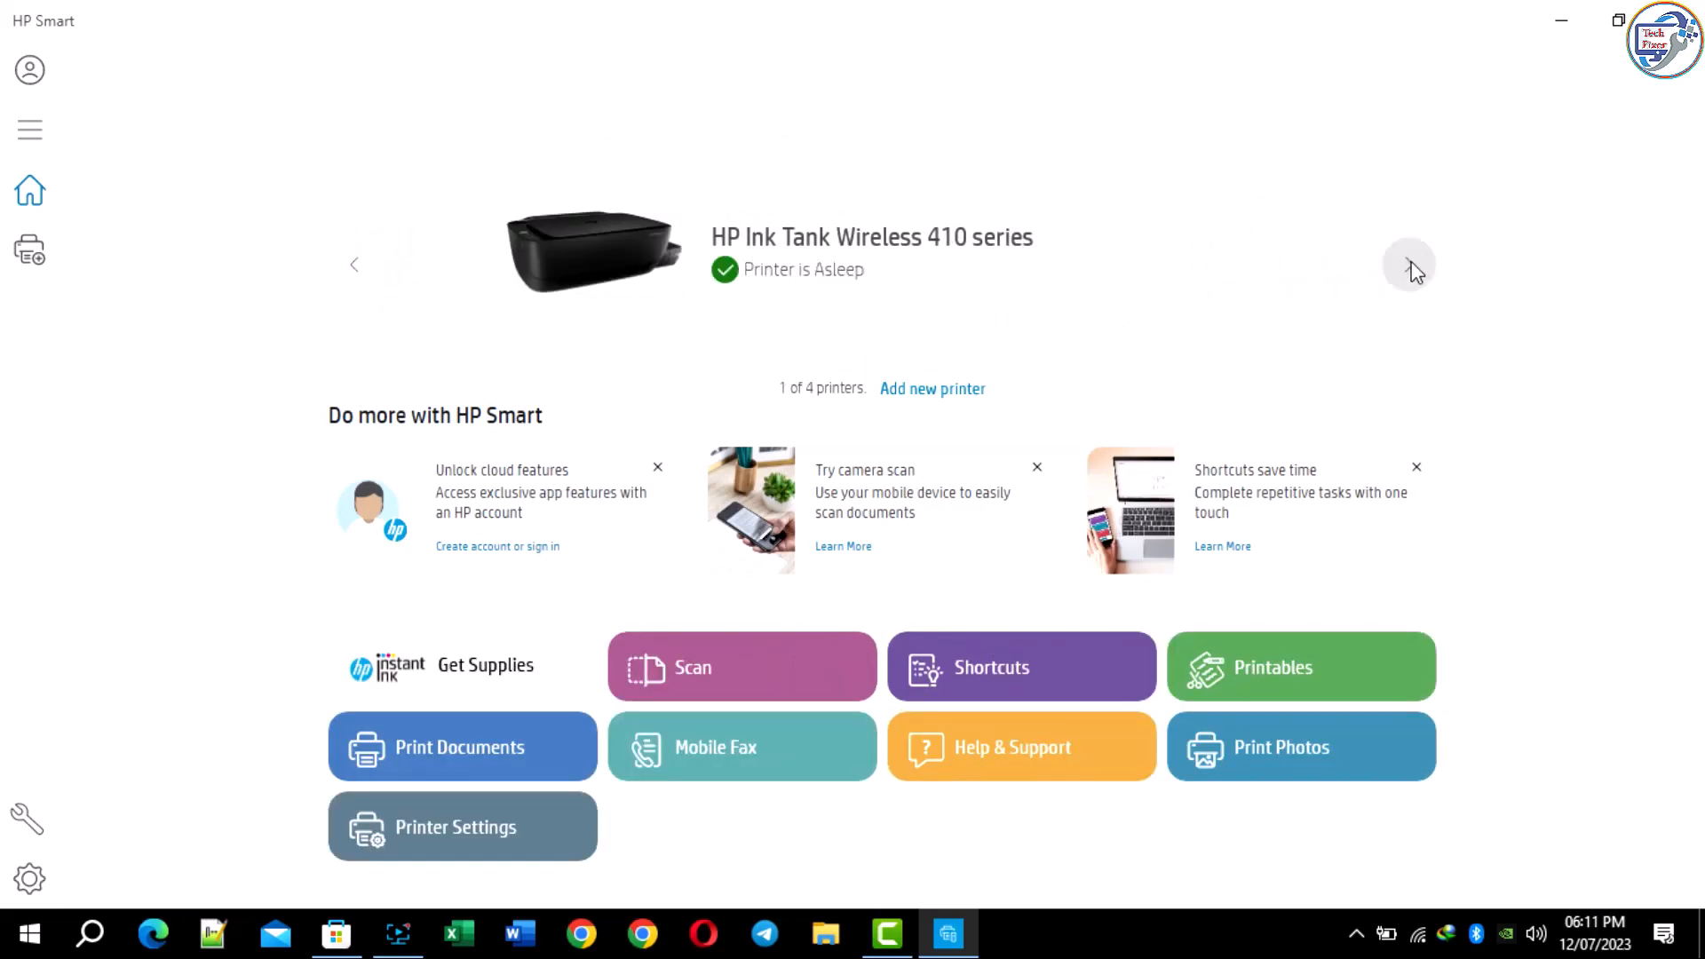
click(1408, 264)
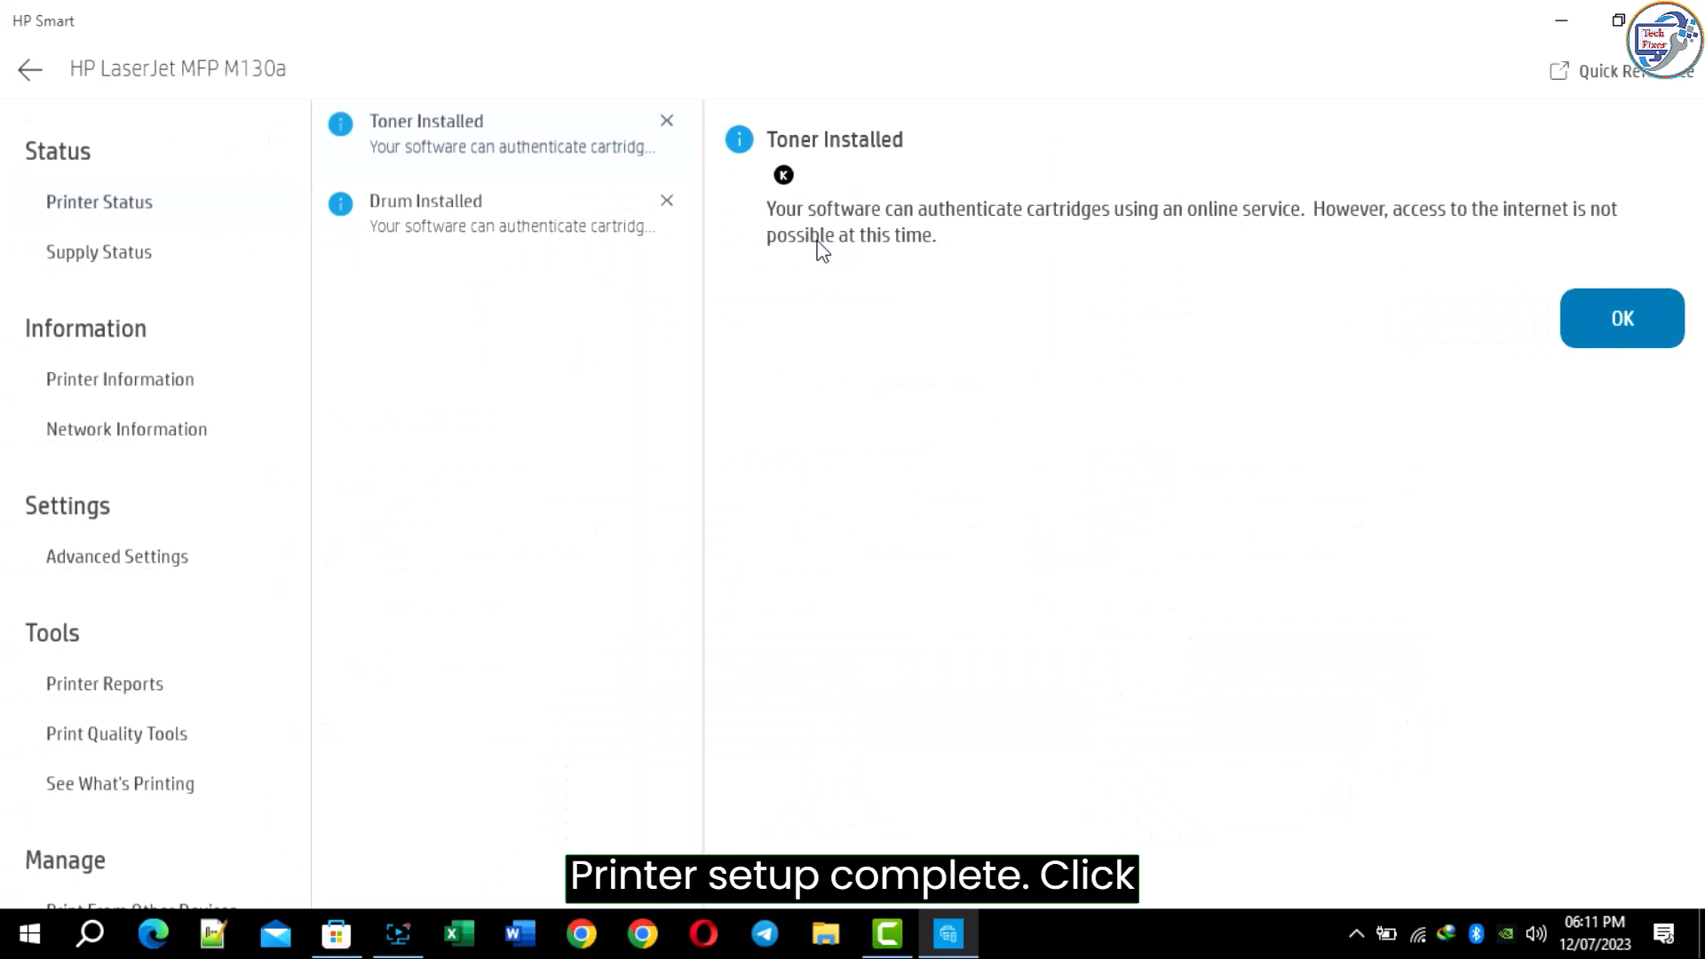
- Load the M130a's embedded web page via Advanced Settings, then show its Print settings
click(117, 734)
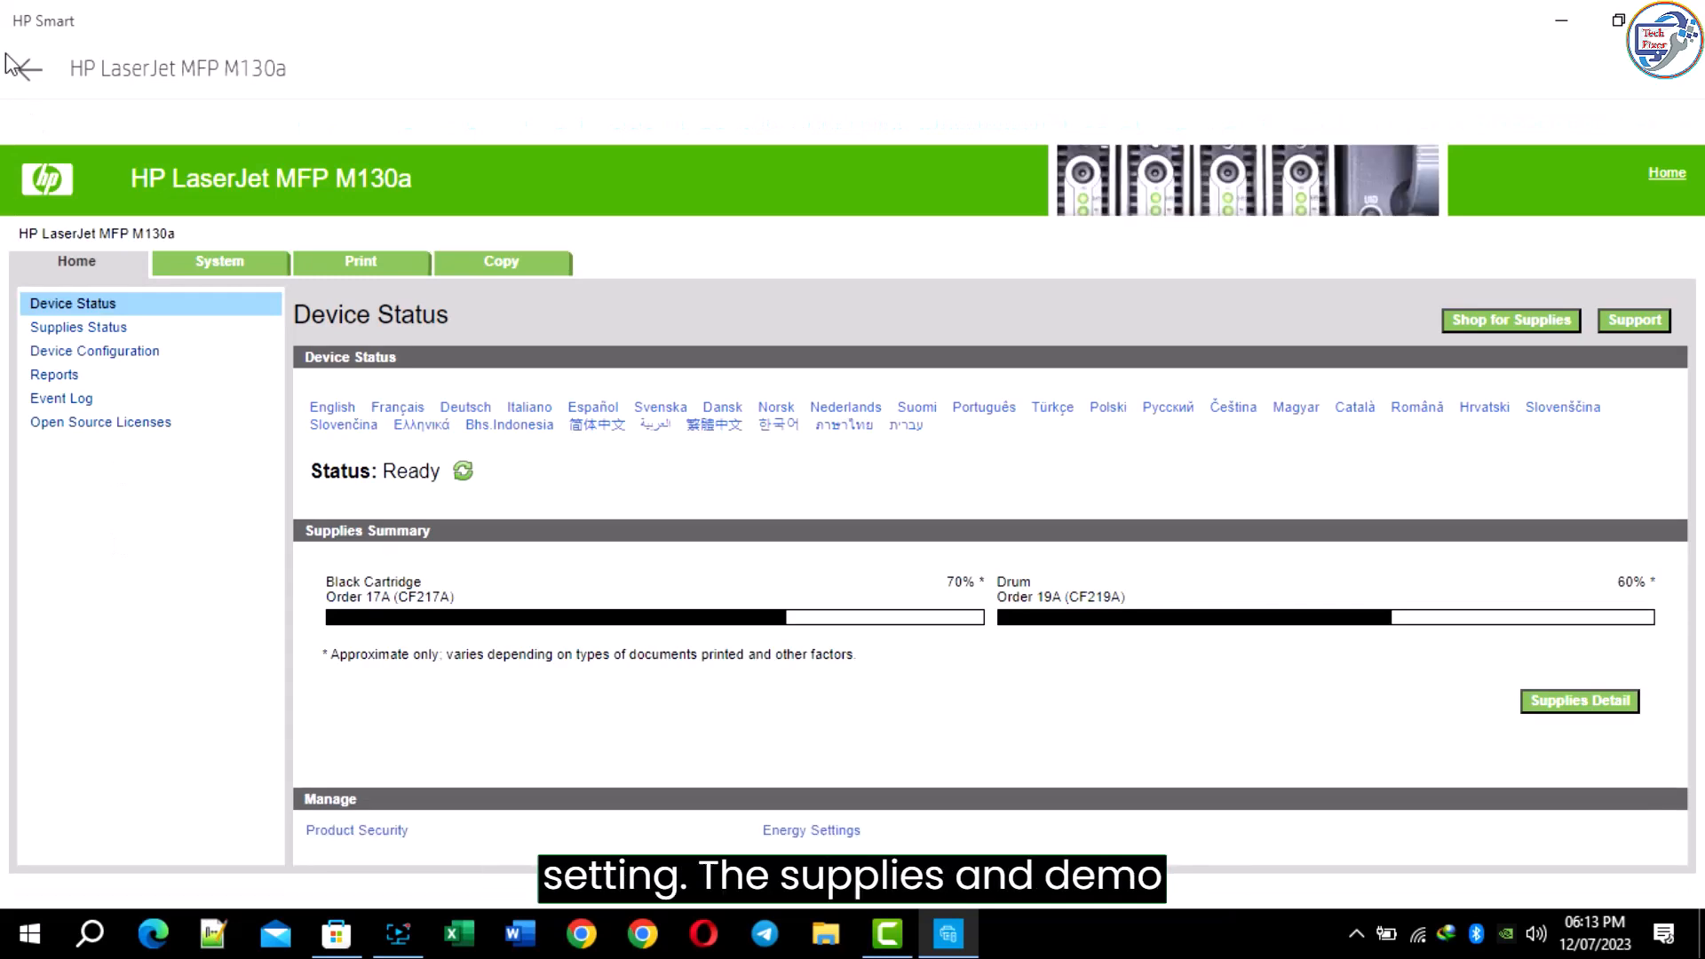
mouse_move(492, 563)
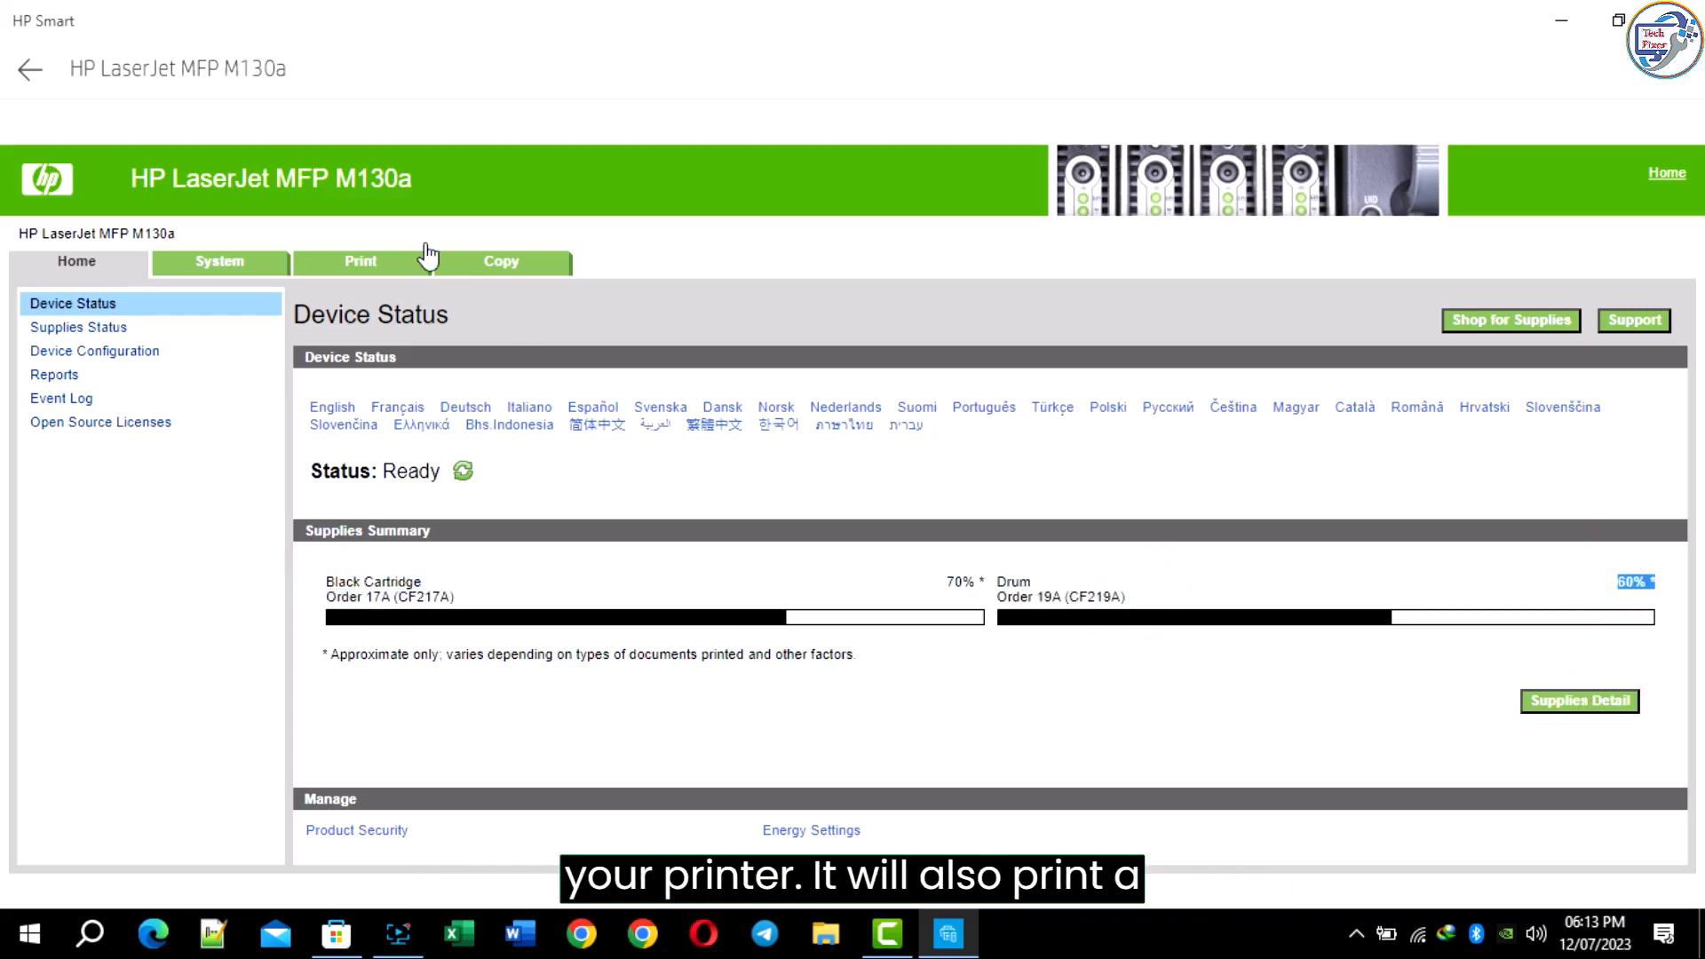
click(359, 261)
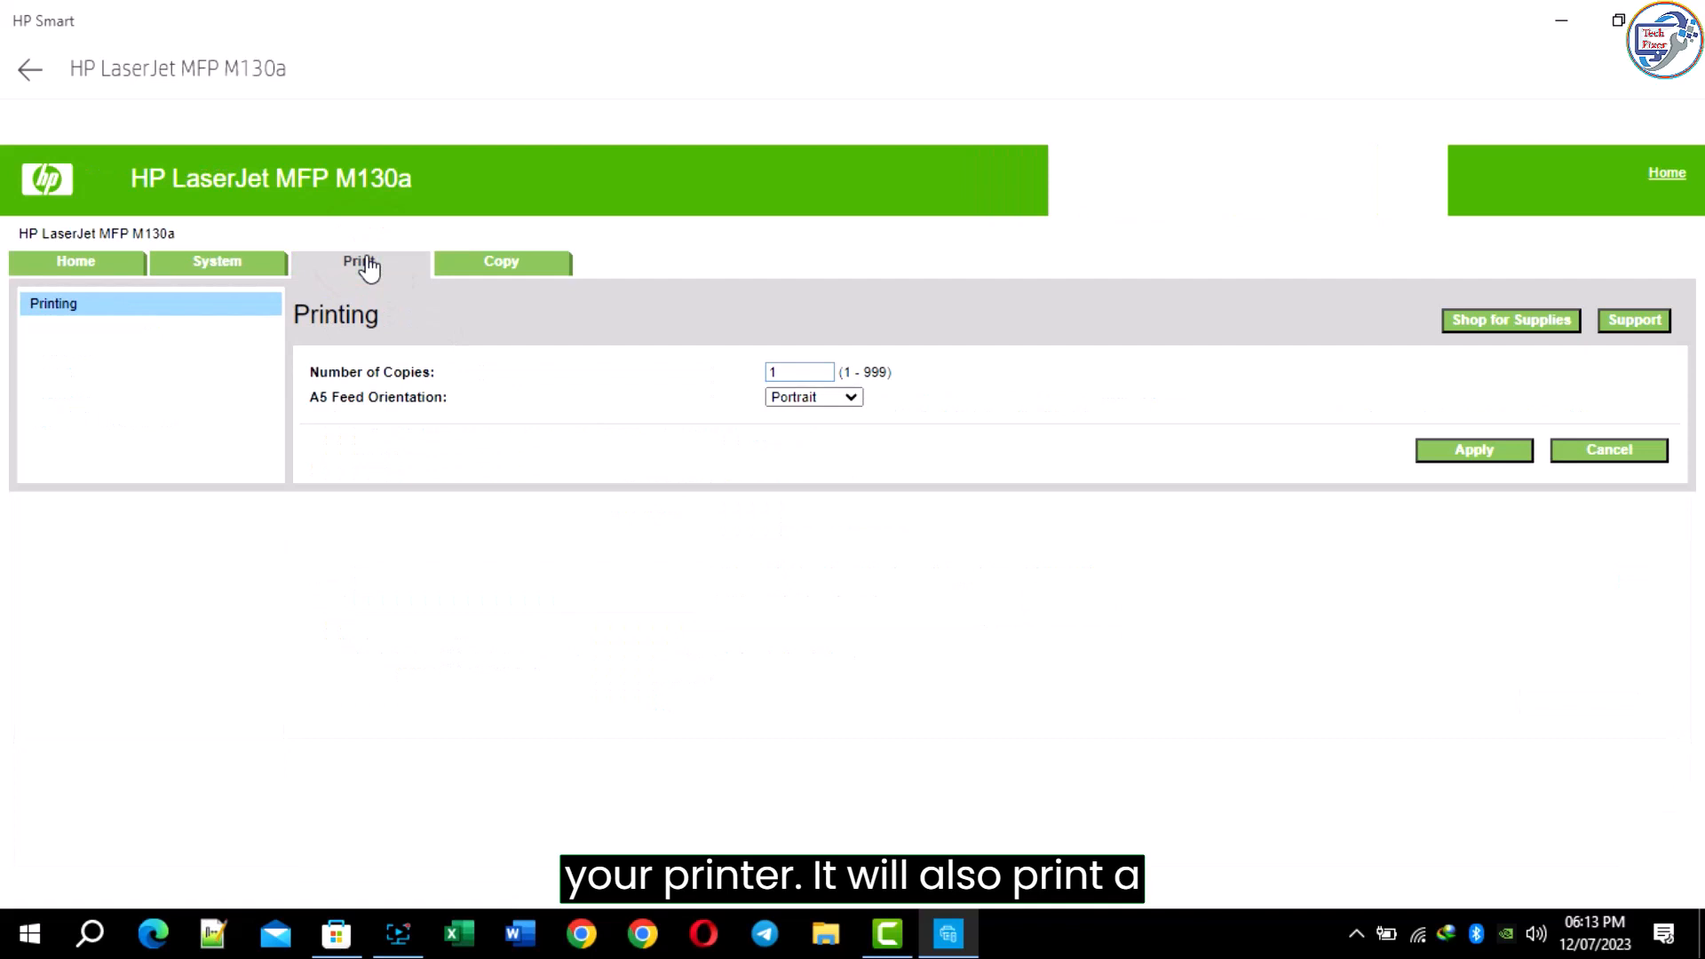